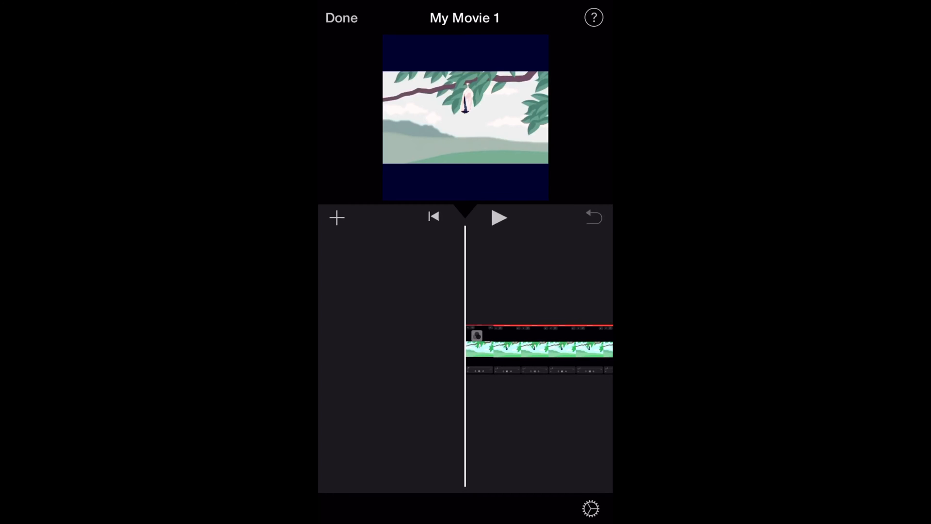
Step: Turn on iMovie help tips and select the timeline clip to show its filter options
click(593, 17)
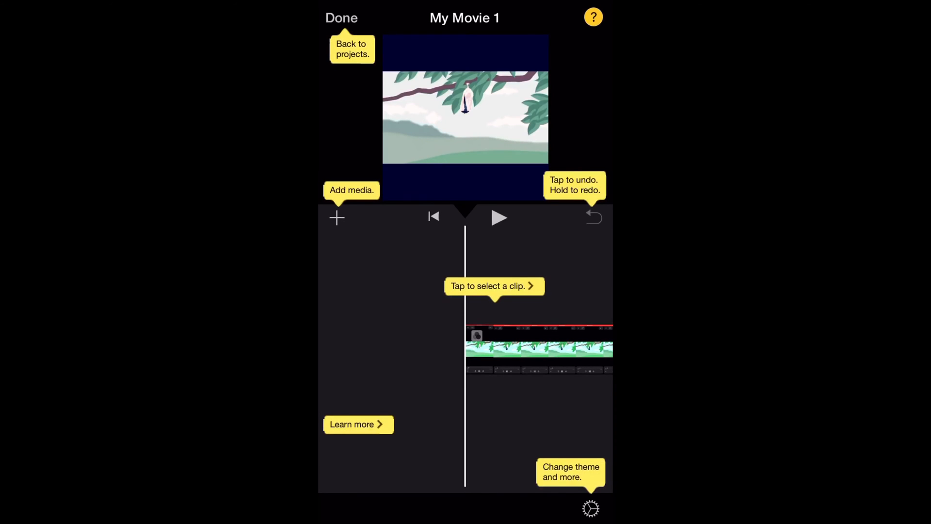
click(535, 348)
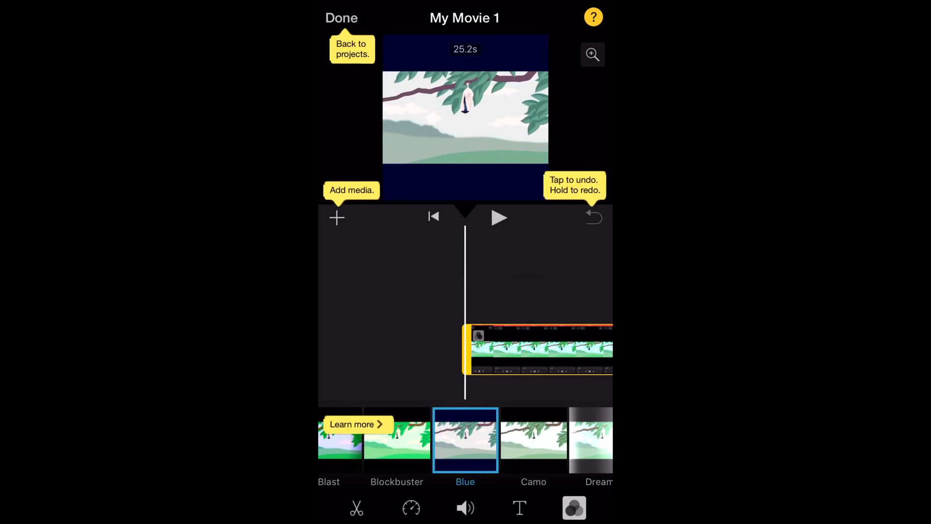
Step: Leave the iMovie project and open the cocoon video in Photos
click(592, 54)
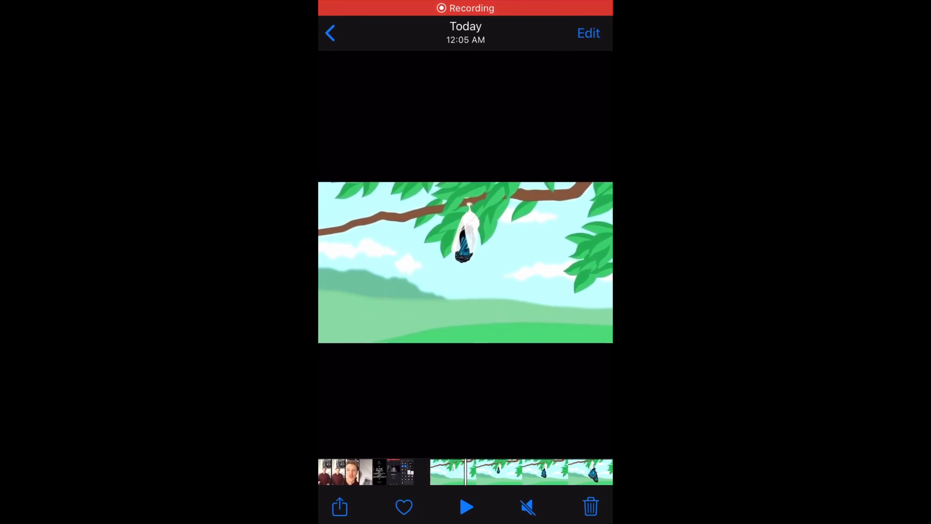
Step: Open the cocoon video in the Photos crop editor and choose a 16:9 aspect ratio
click(588, 32)
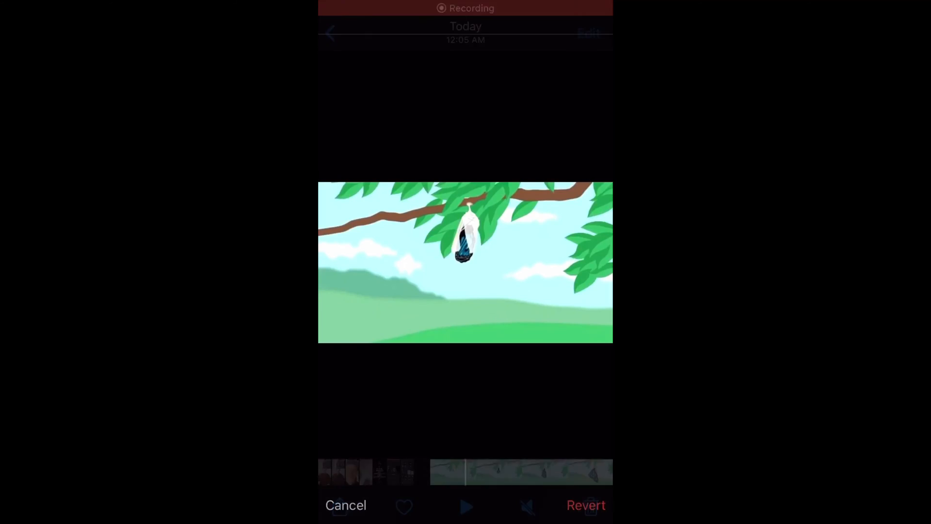
click(528, 505)
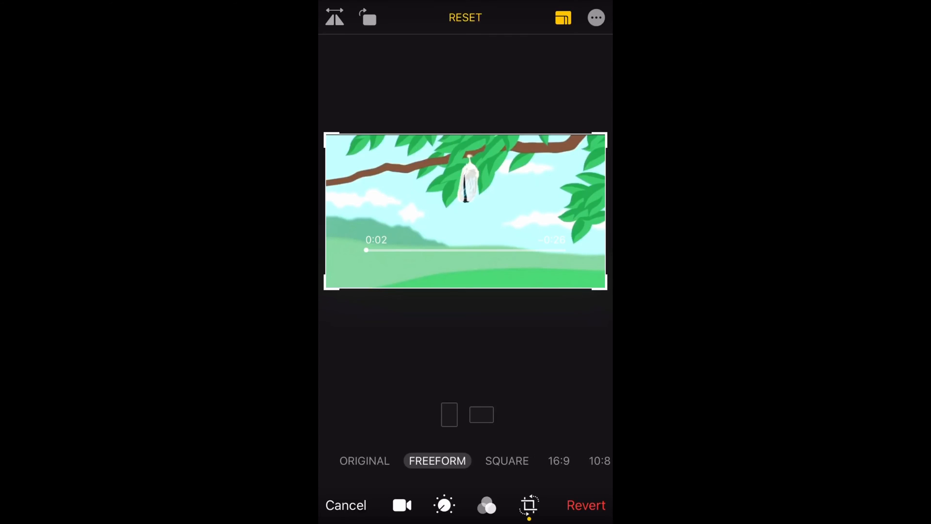
click(532, 460)
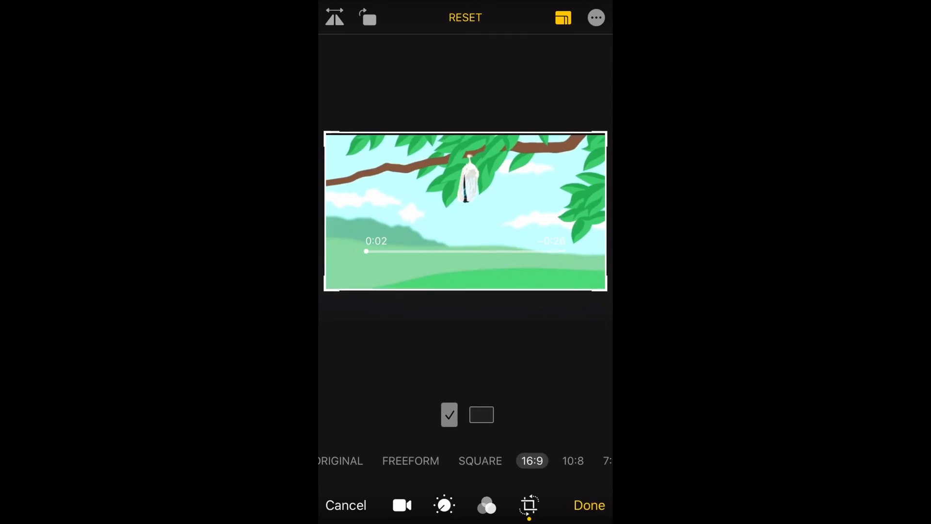
Step: Try portrait and freeform crops, settle on landscape 16:9, and save the edit
click(481, 415)
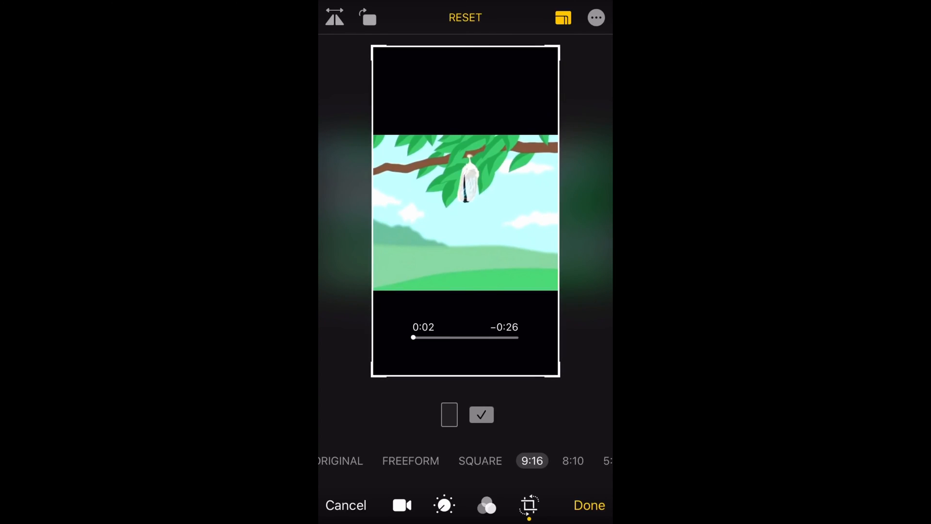
click(410, 460)
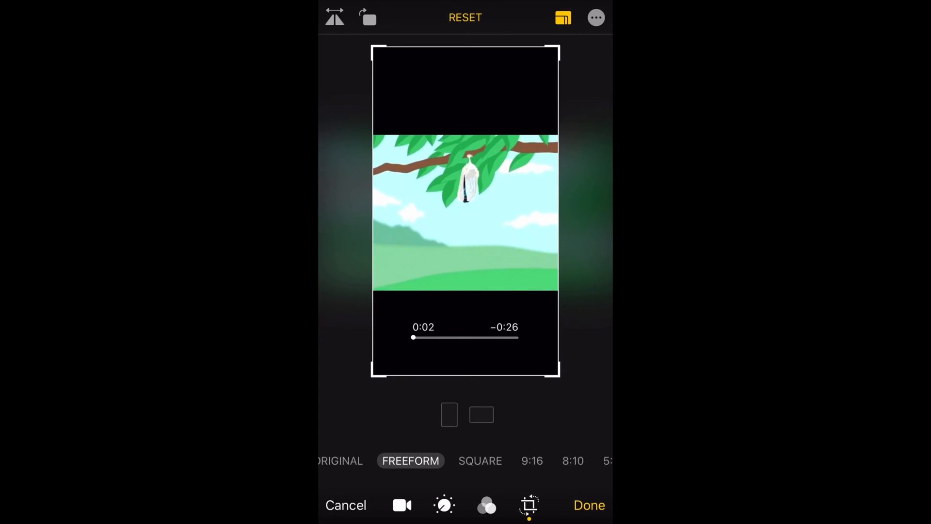
click(532, 460)
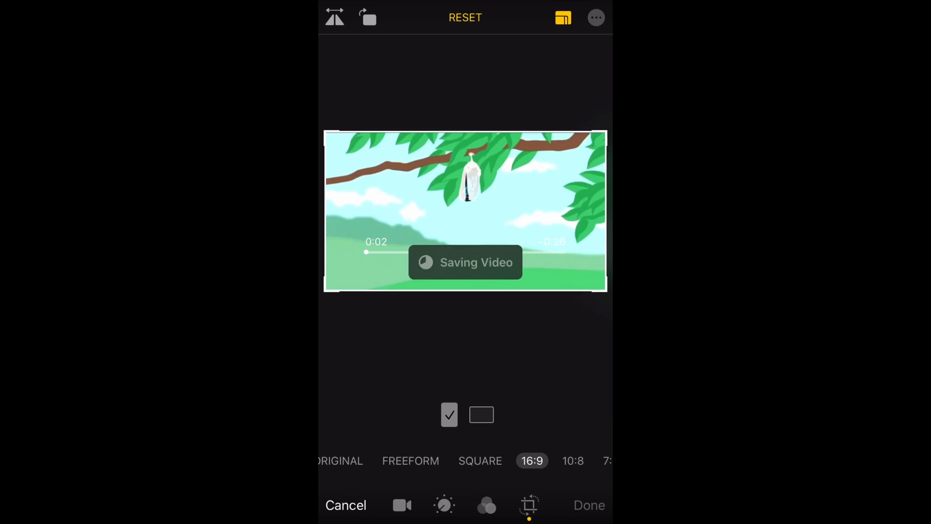
click(589, 505)
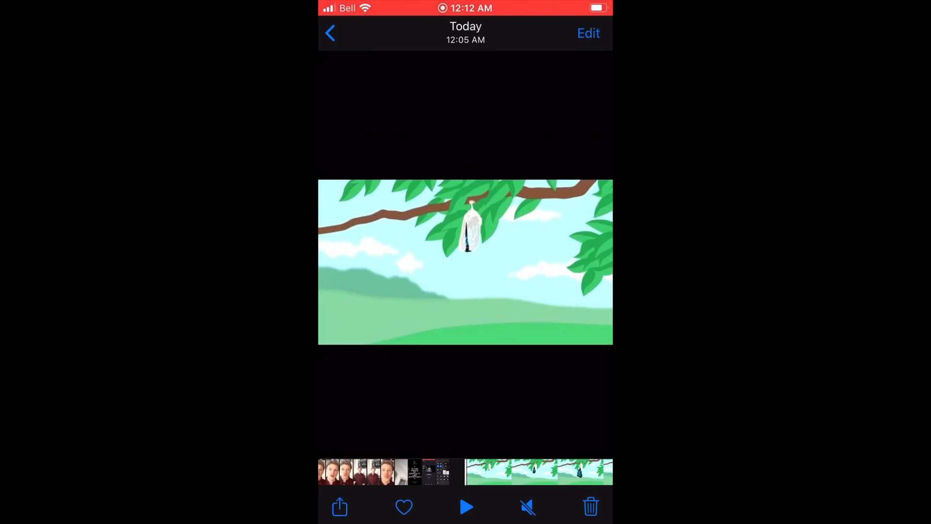